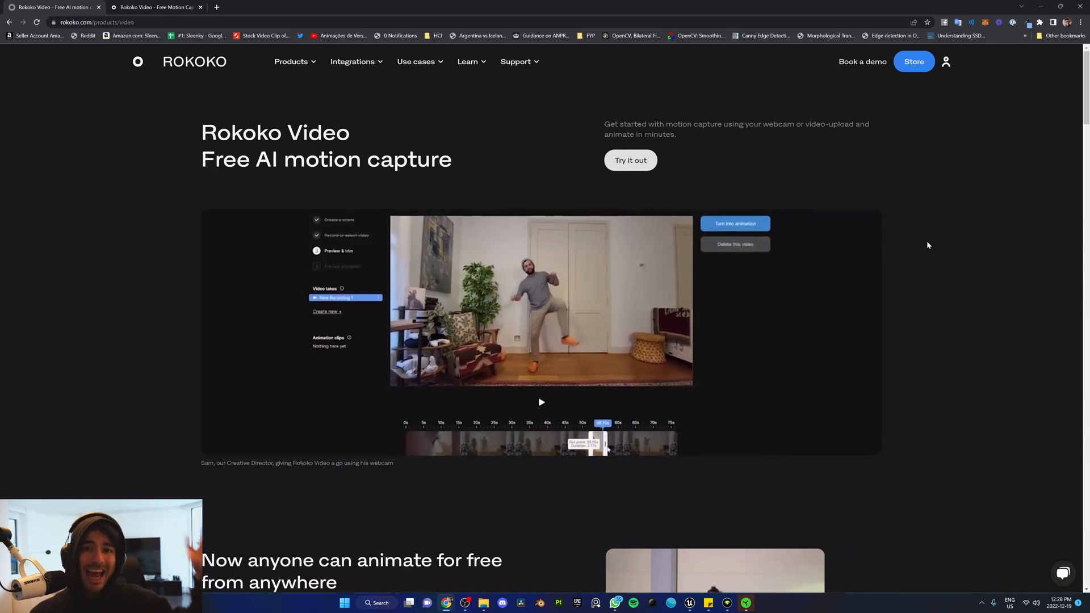
Step: Open Rokoko Video, create a new named scene, and choose a local video file as its source
left_click(734, 223)
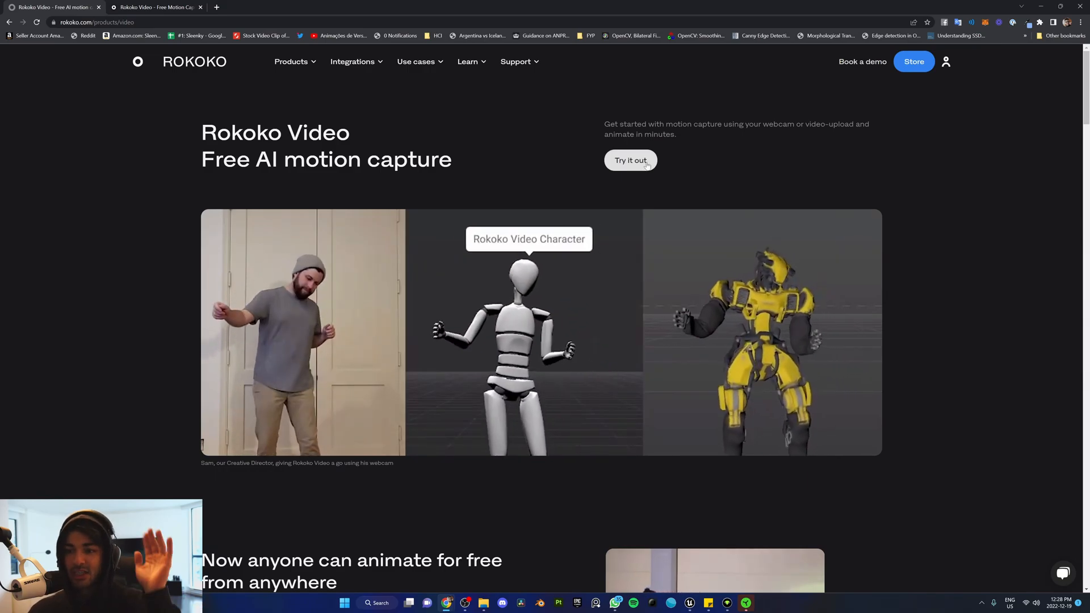
left_click(628, 160)
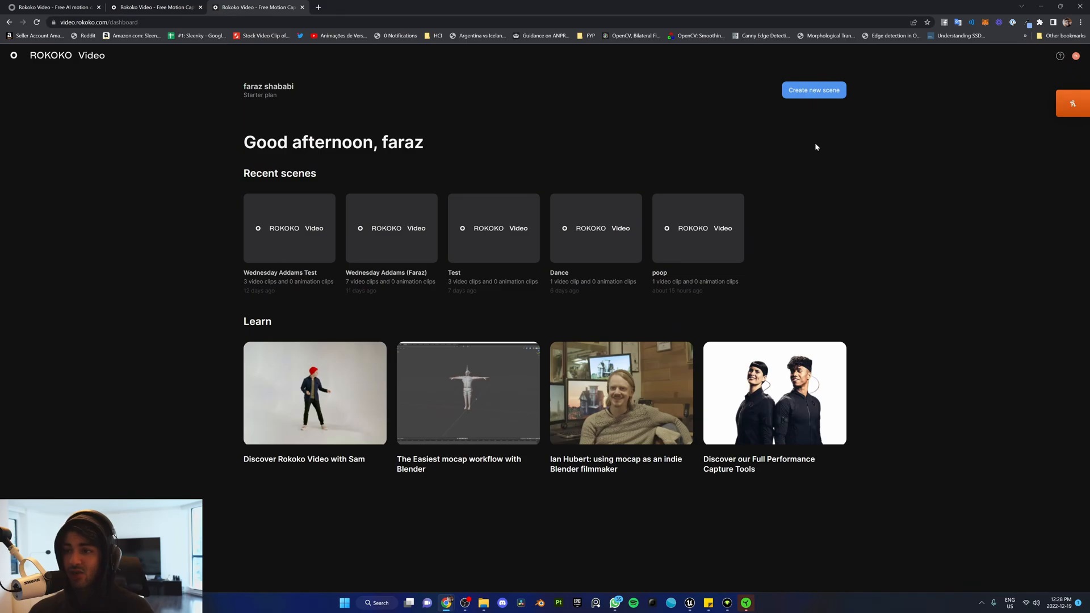
left_click(813, 90)
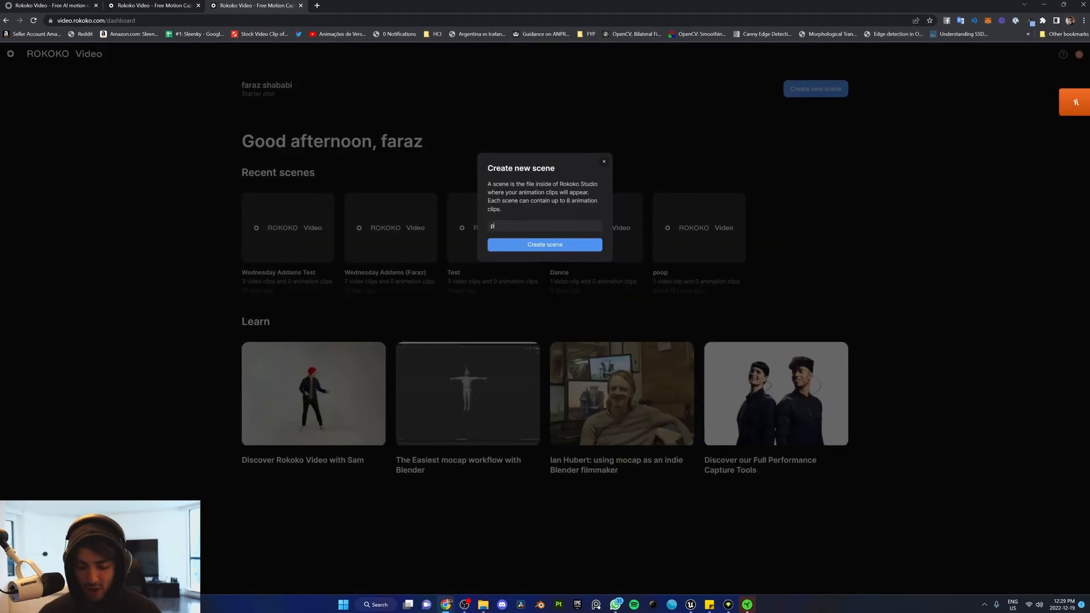
left_click(545, 244)
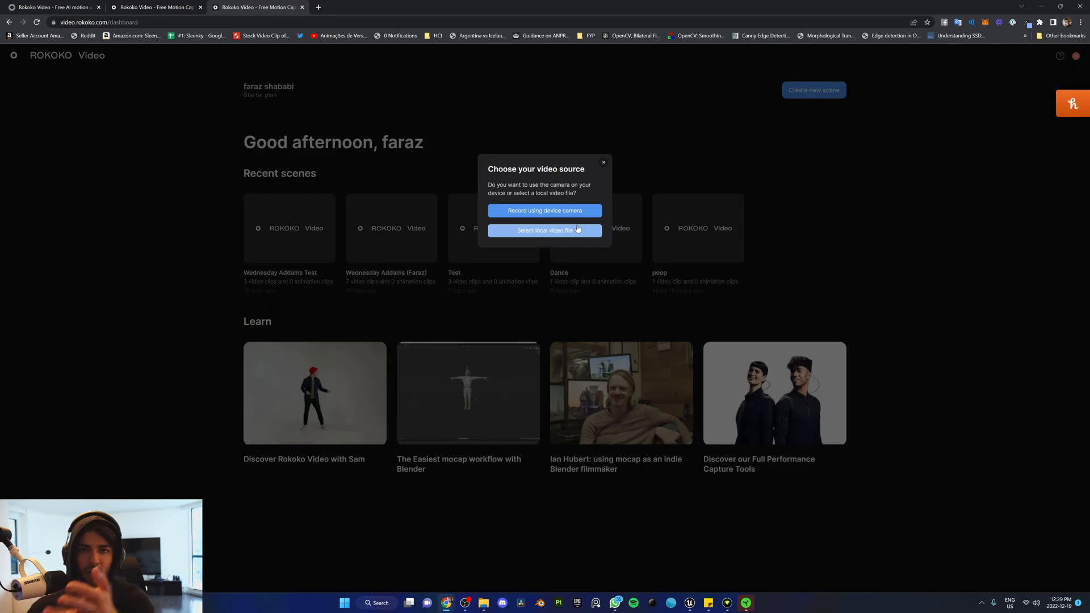
left_click(544, 230)
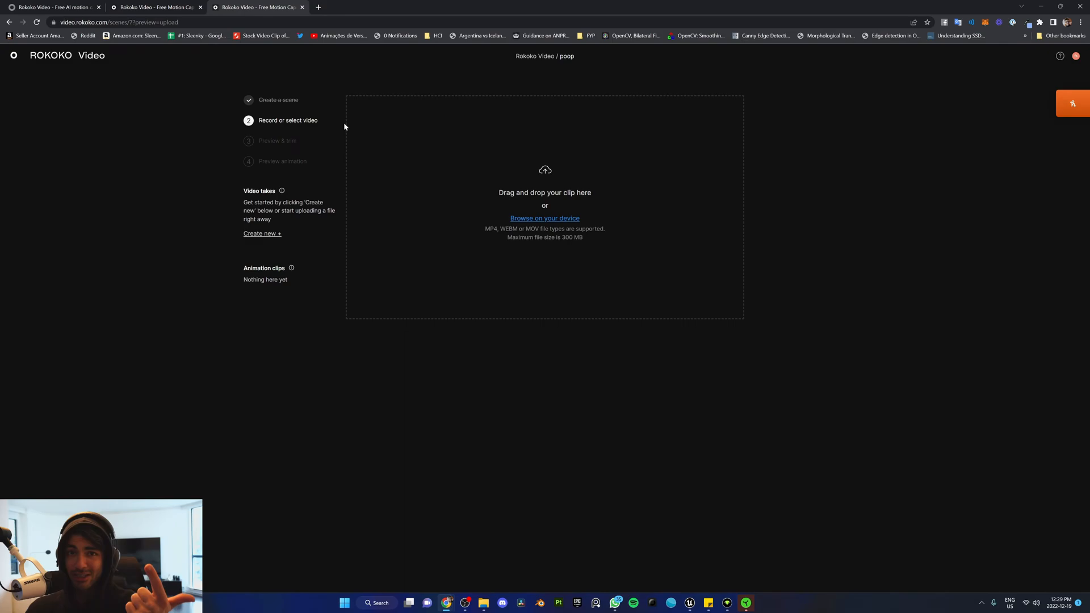
Step: Upload the dance clip, send it for animation processing, and launch Rokoko Studio
left_click(544, 217)
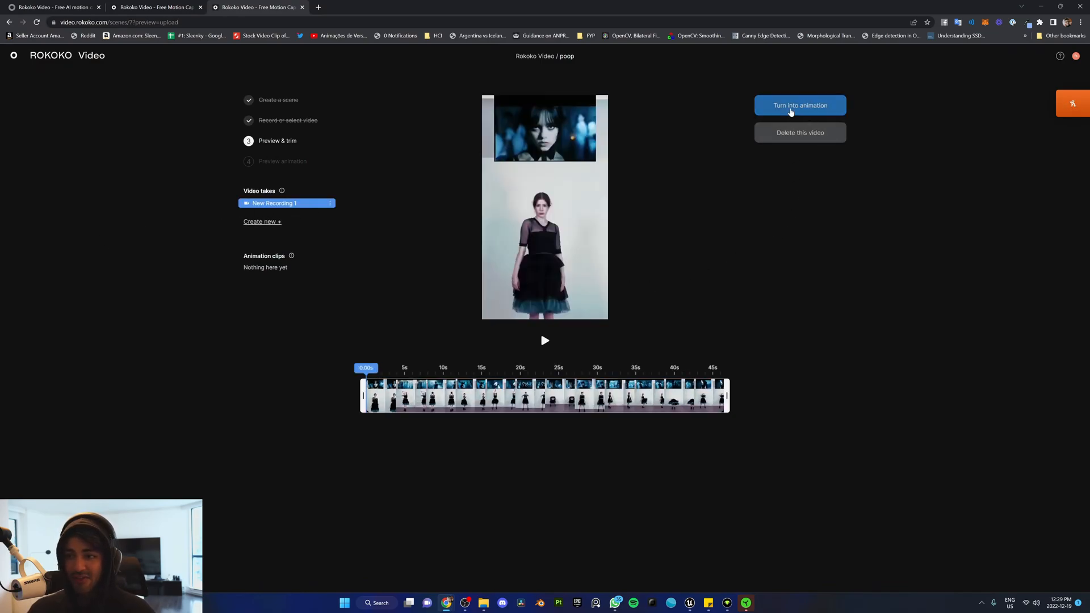
left_click(799, 105)
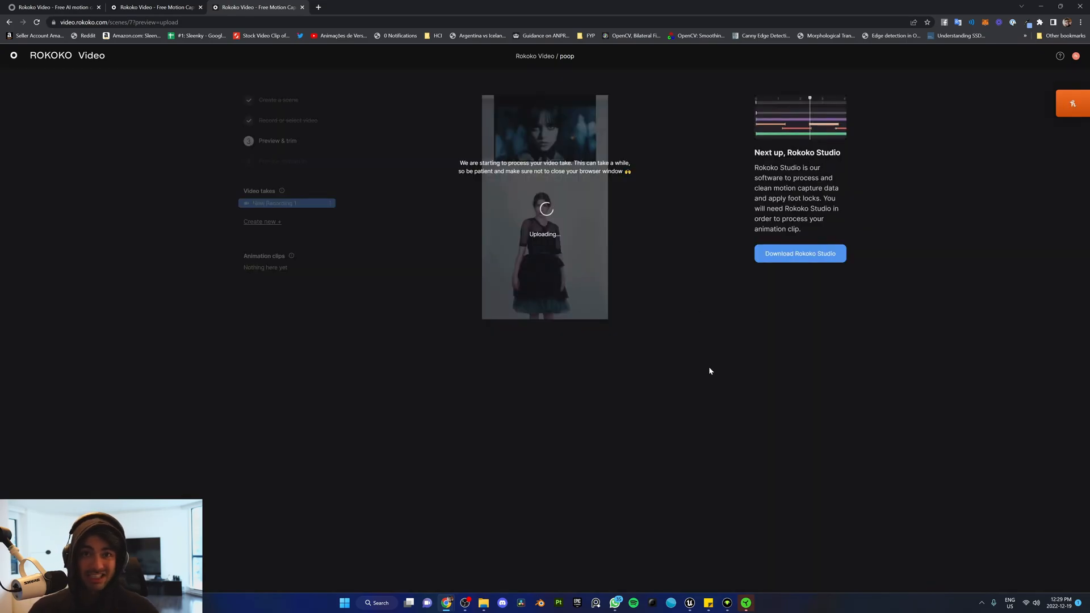
mouse_move(799, 253)
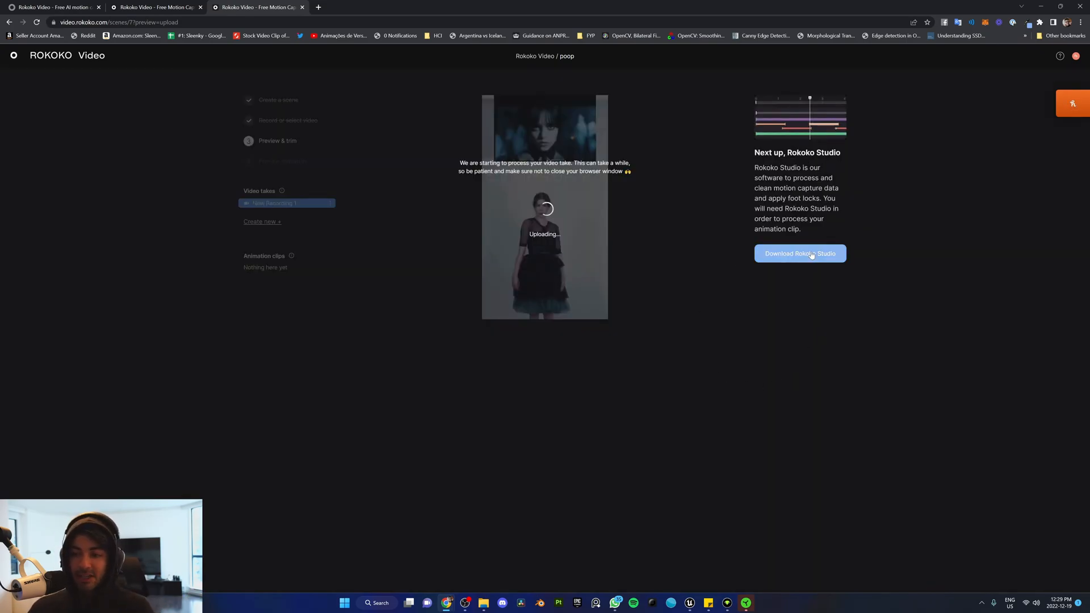
left_click(799, 254)
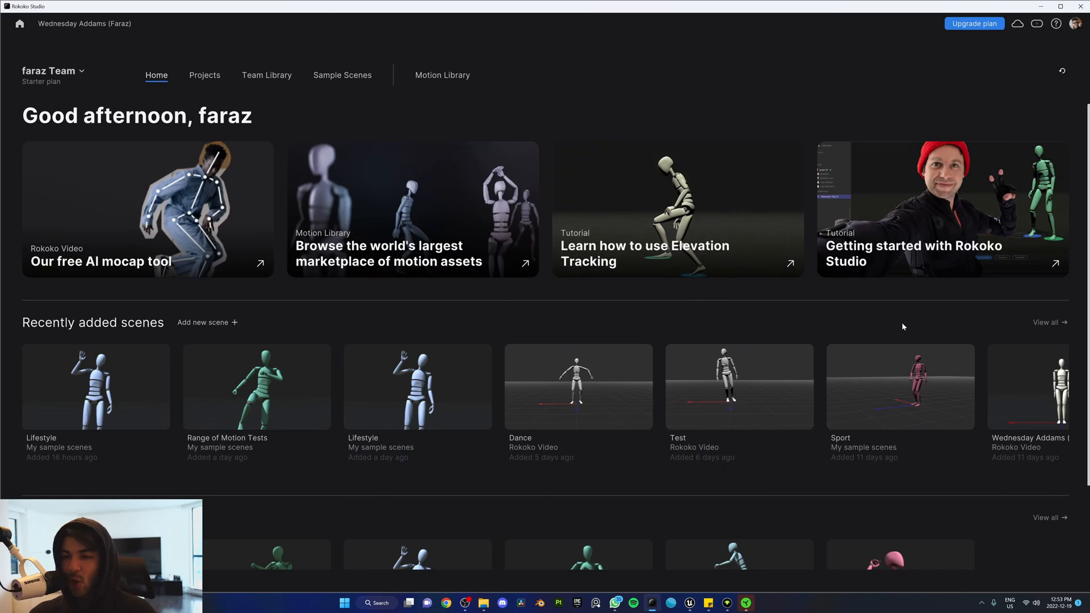
Step: Open the Wednesday Addams (Faraz) scene and export the dance clip as FBX with the Unreal skeleton
left_click(1029, 387)
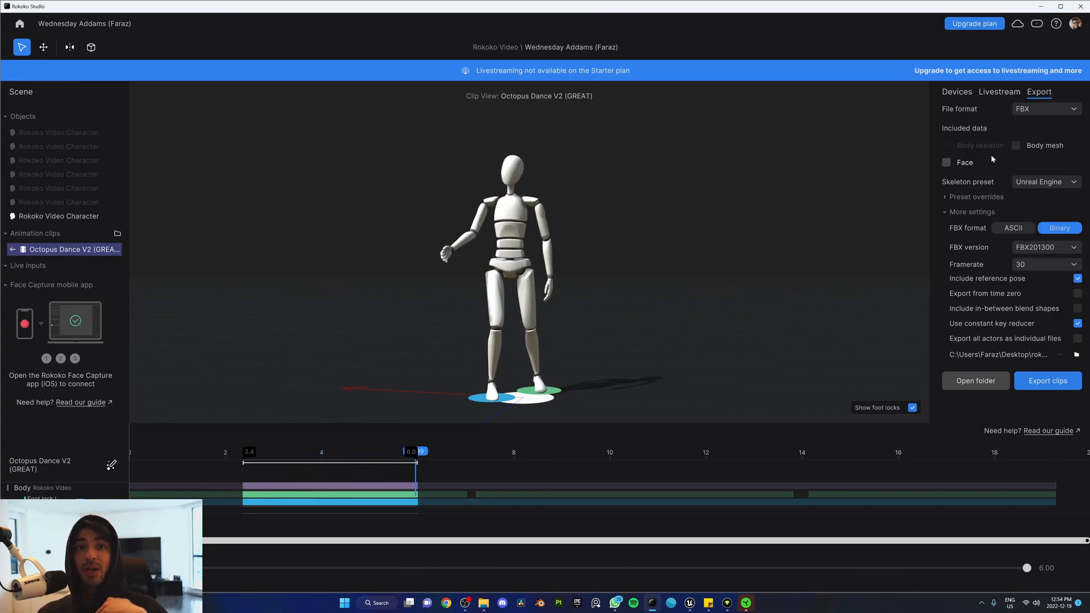
left_click_drag(1027, 567, 613, 567)
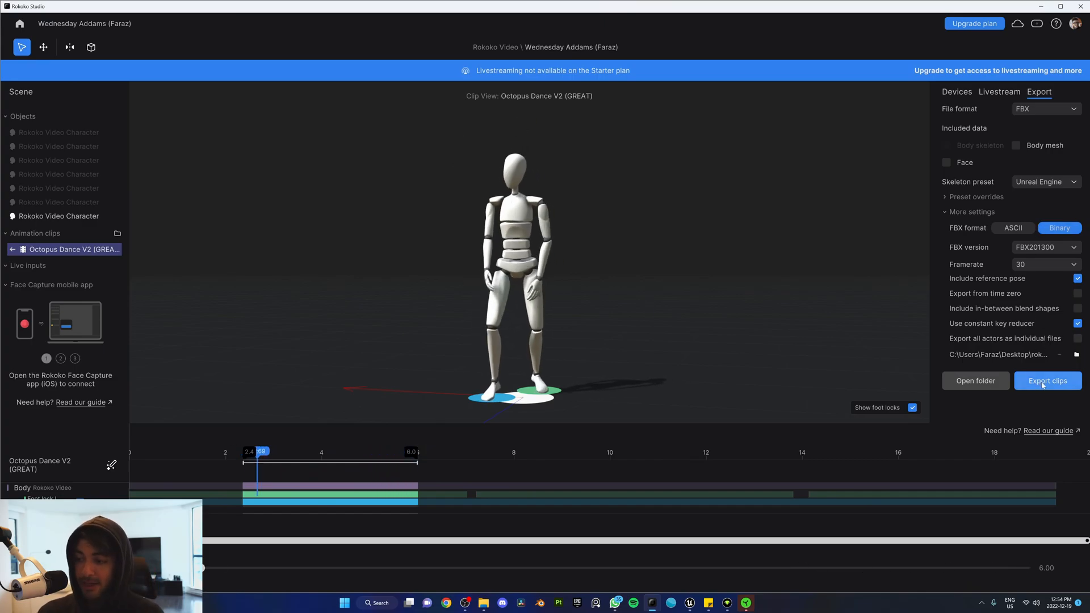
left_click(1046, 381)
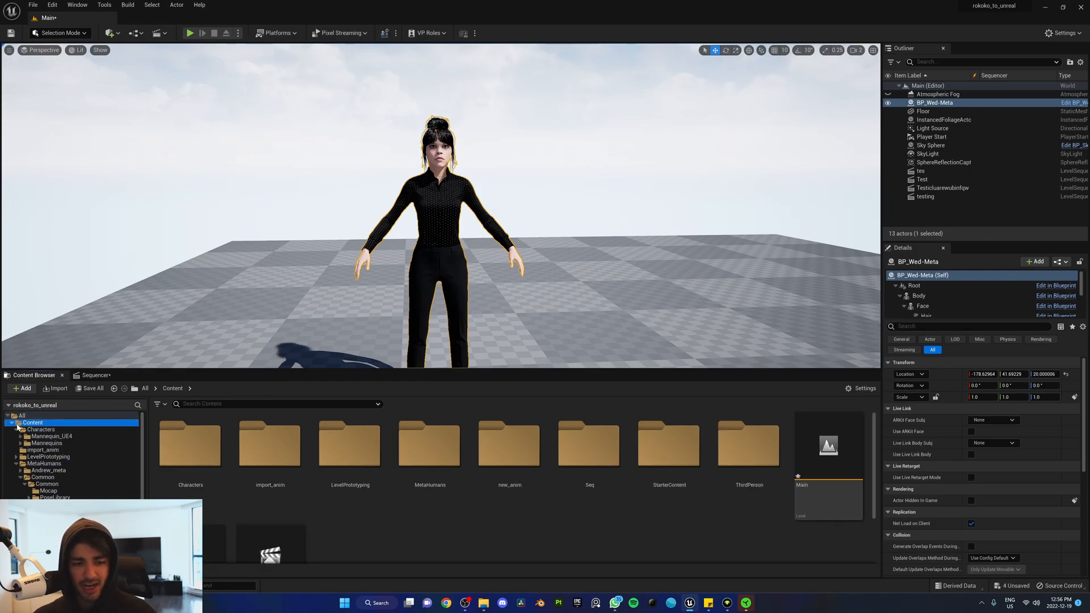
Step: Add an imported_animations folder under Content to receive the Octopus Dance FBX
right_click(33, 422)
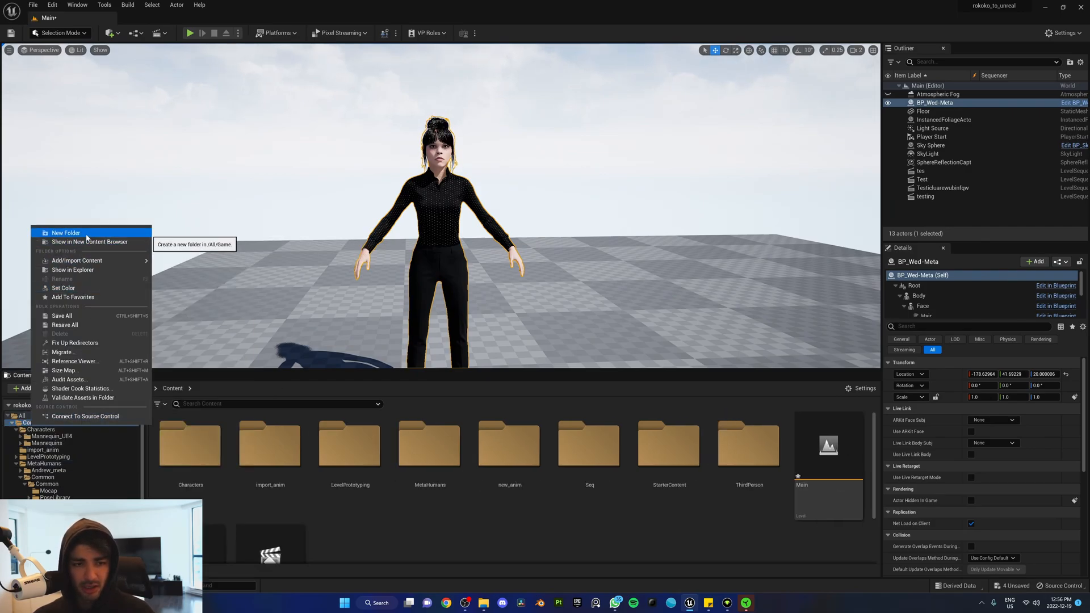
left_click(65, 232)
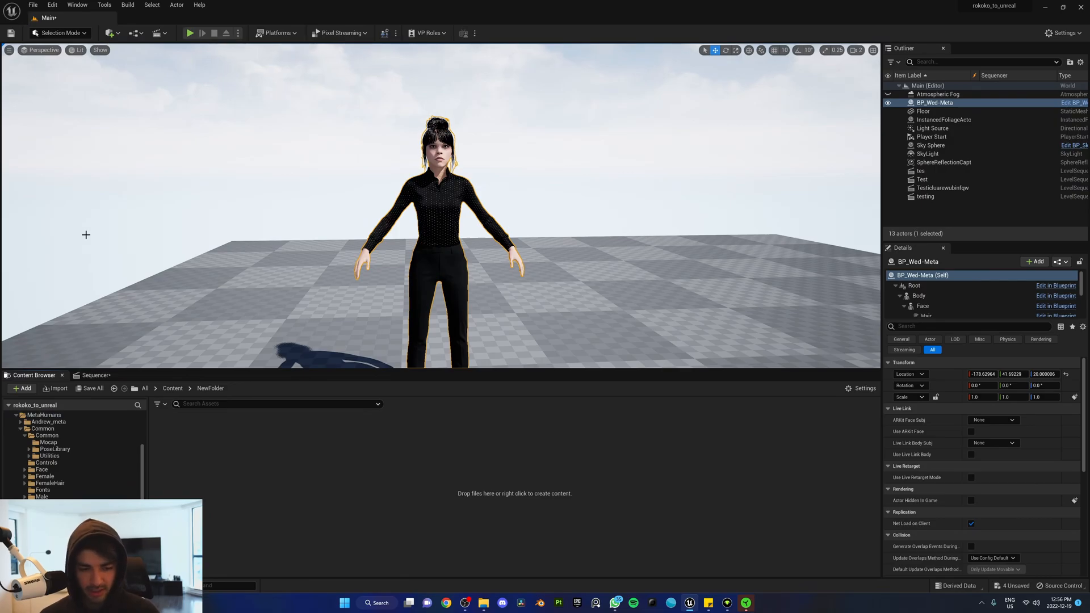
left_click(54, 449)
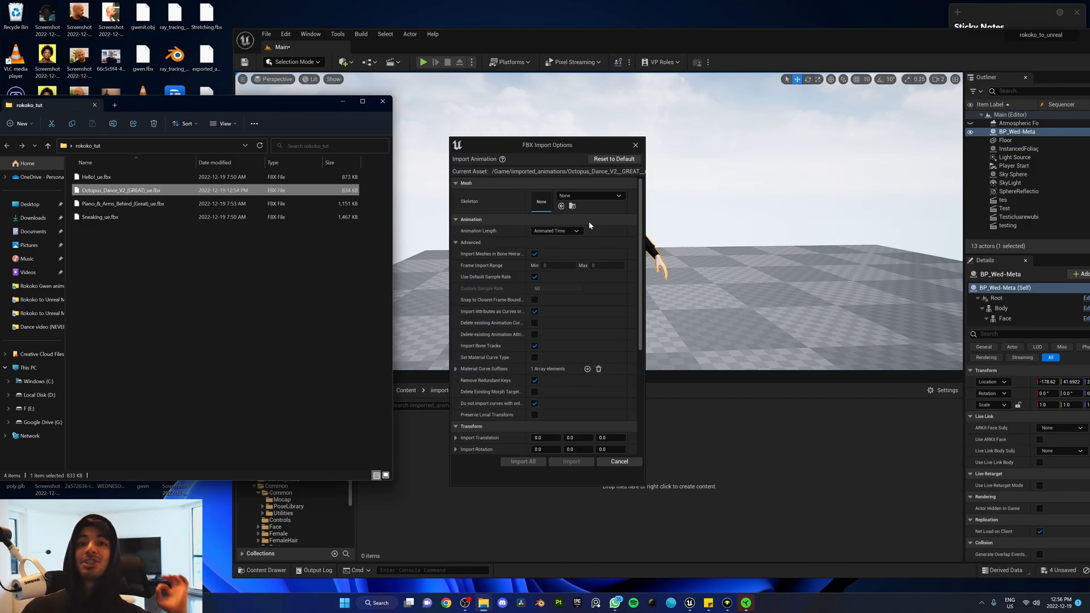
Step: Import the Octopus Dance FBX on the MetaHuman base skeleton with Animated Time length
left_click(617, 195)
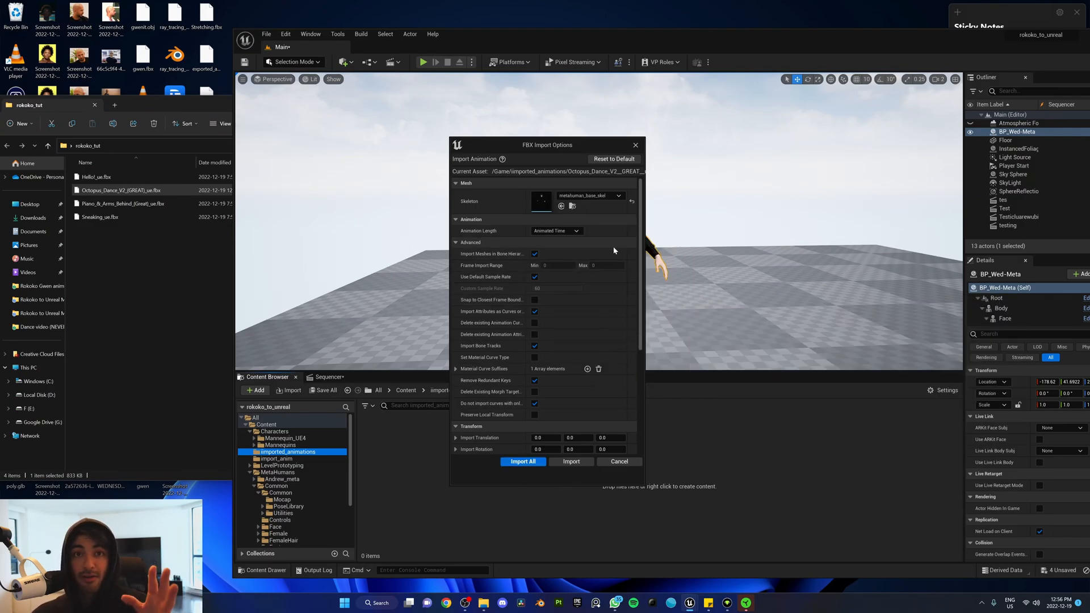
left_click(556, 230)
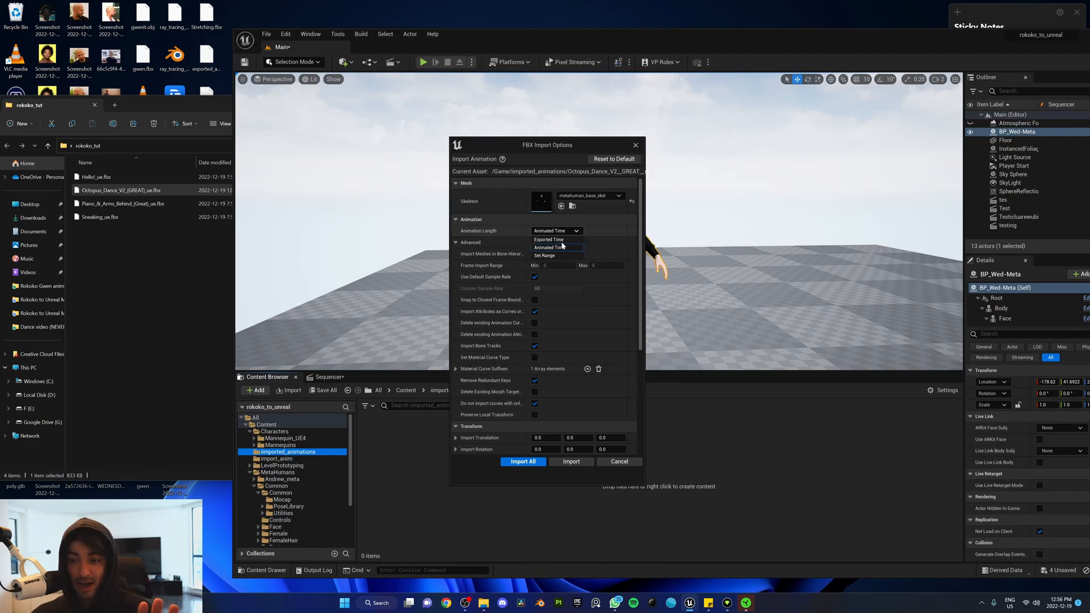
left_click(551, 247)
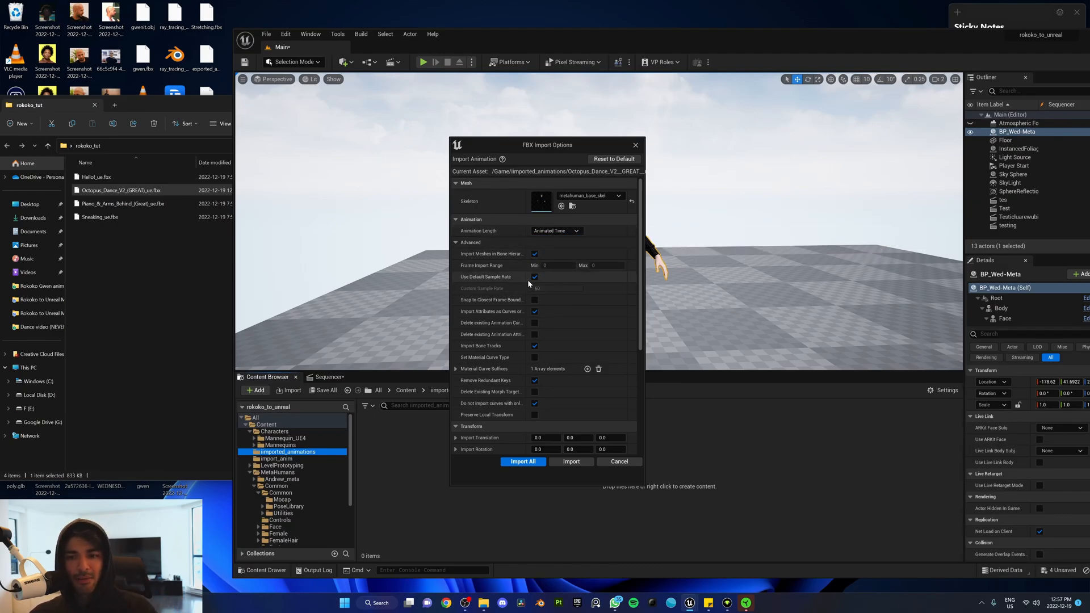
scroll("down", 3)
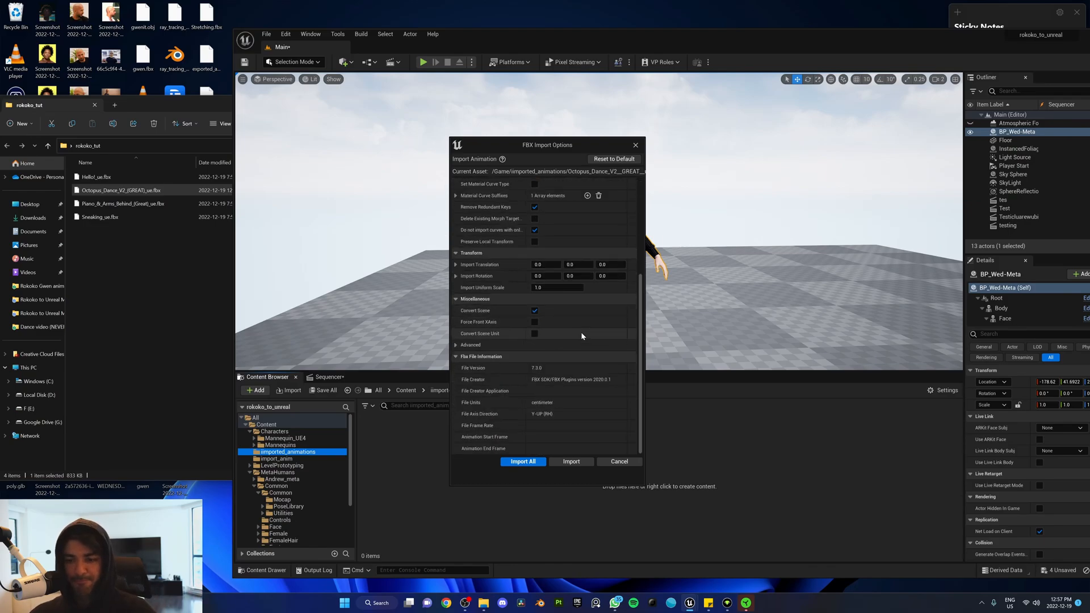
left_click(523, 461)
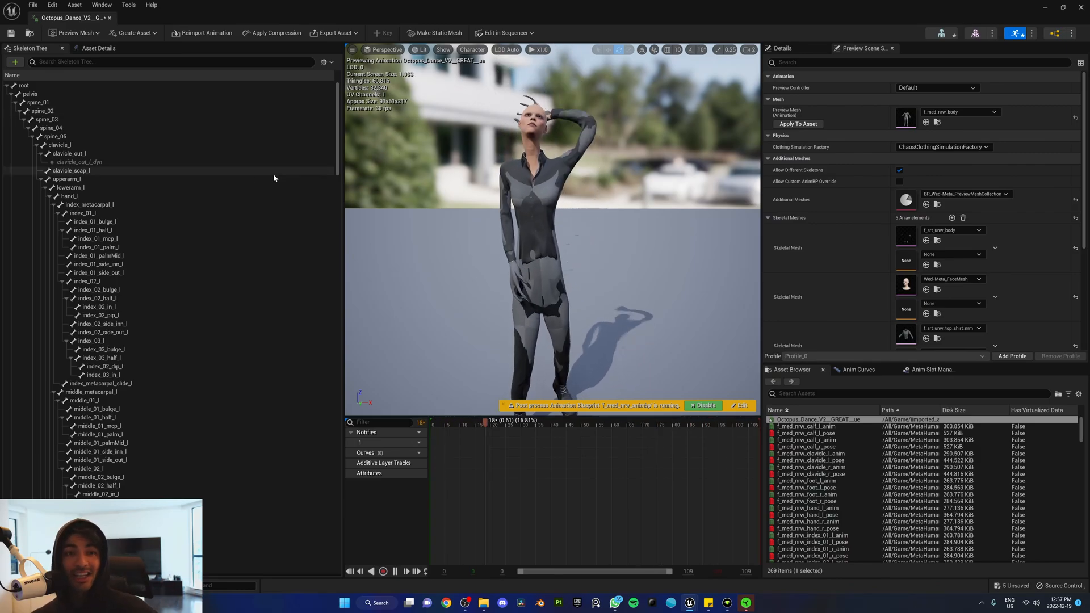
Step: Enable retargeting options in the Skeleton Tree and set bones below to Skeleton translation
left_click(325, 63)
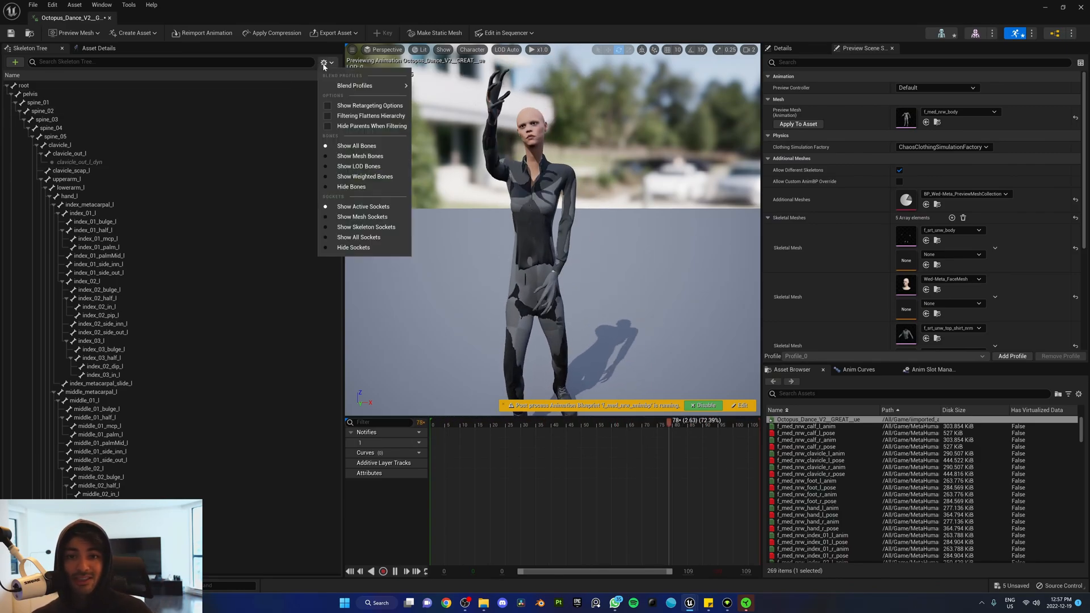
mouse_move(369, 105)
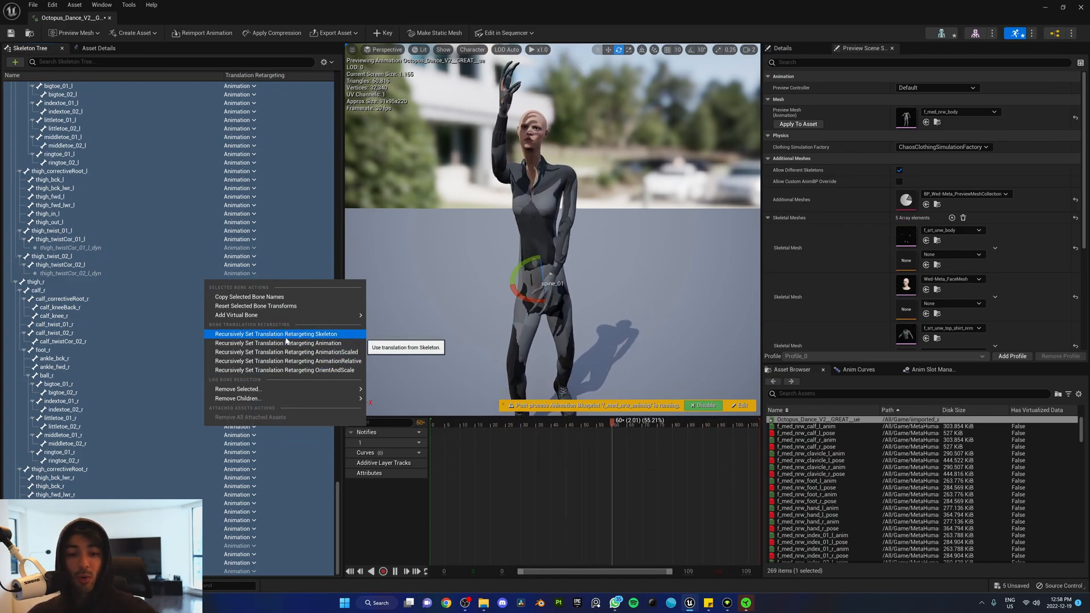
left_click(276, 333)
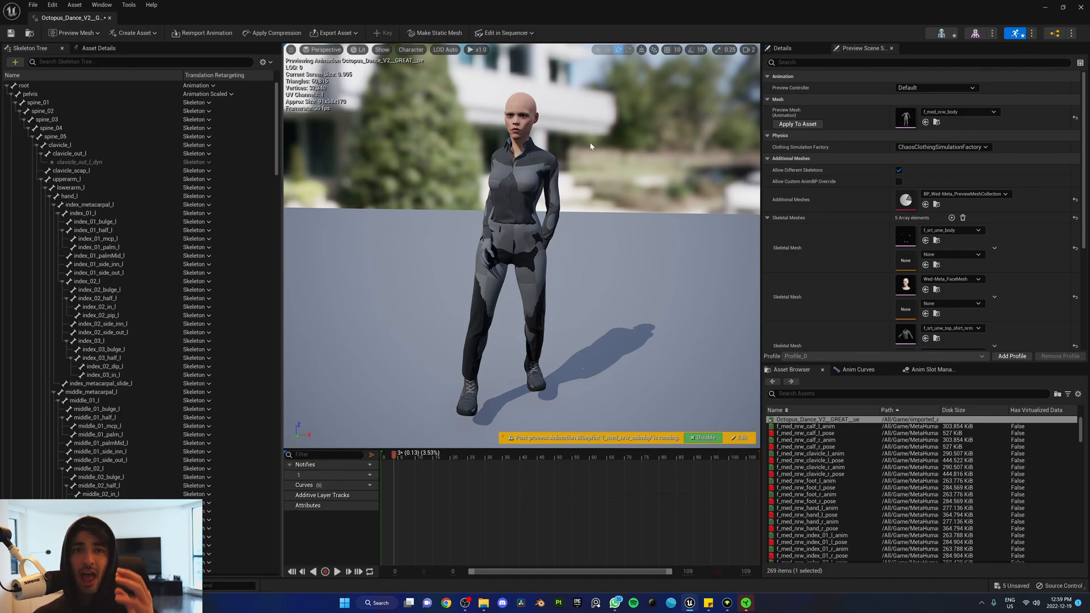
mouse_move(499, 92)
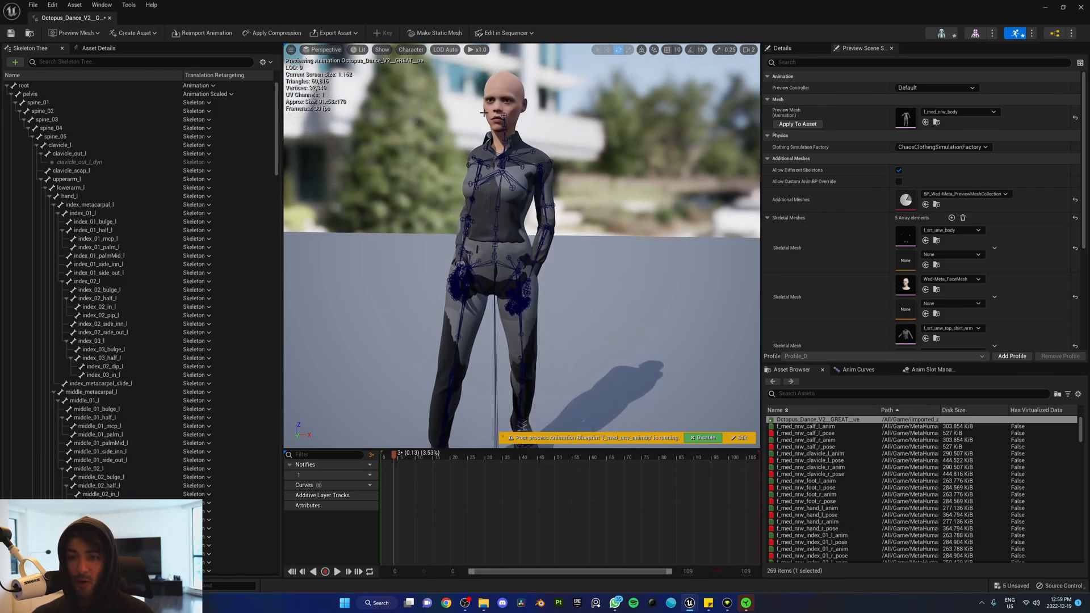
Step: Search the Skeleton Tree for the clavicle bones to start adjusting the shoulders
left_click(410, 49)
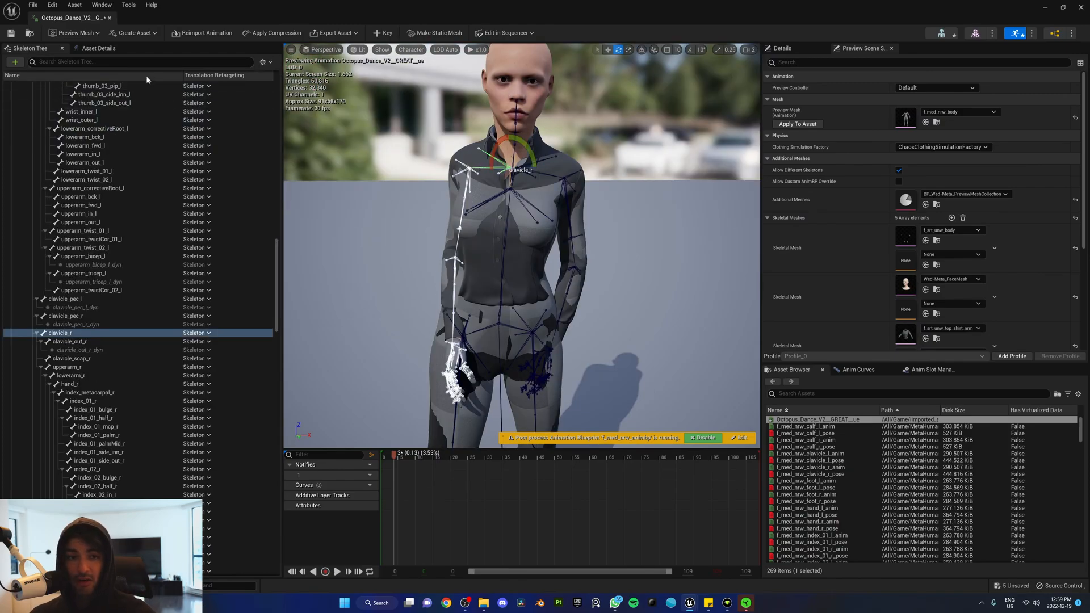
type("clavic")
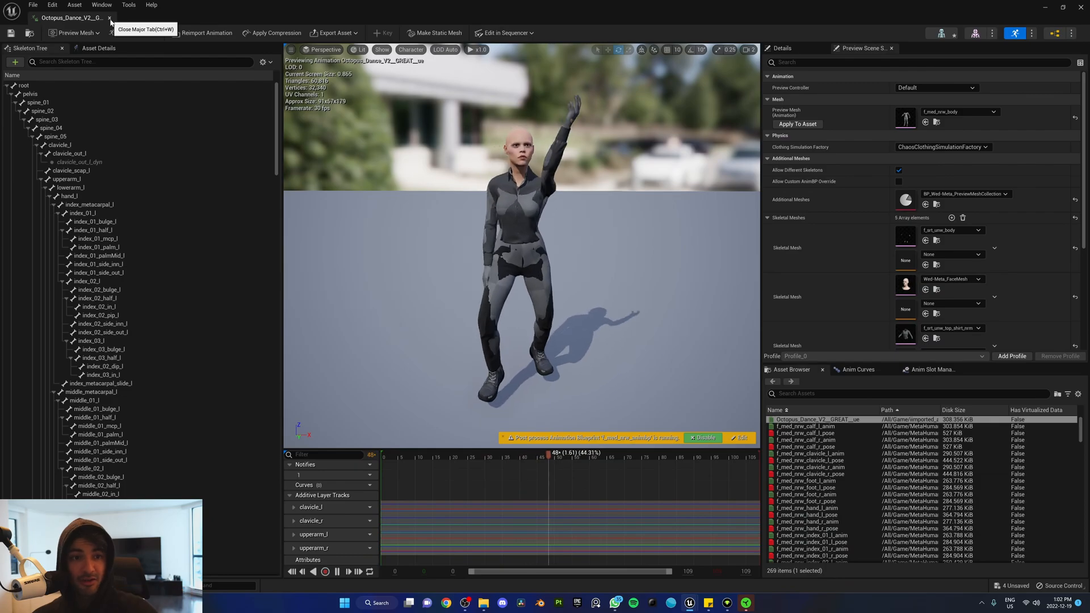
Step: Close the animation editor, then create and save a new Level Sequence
left_click(109, 18)
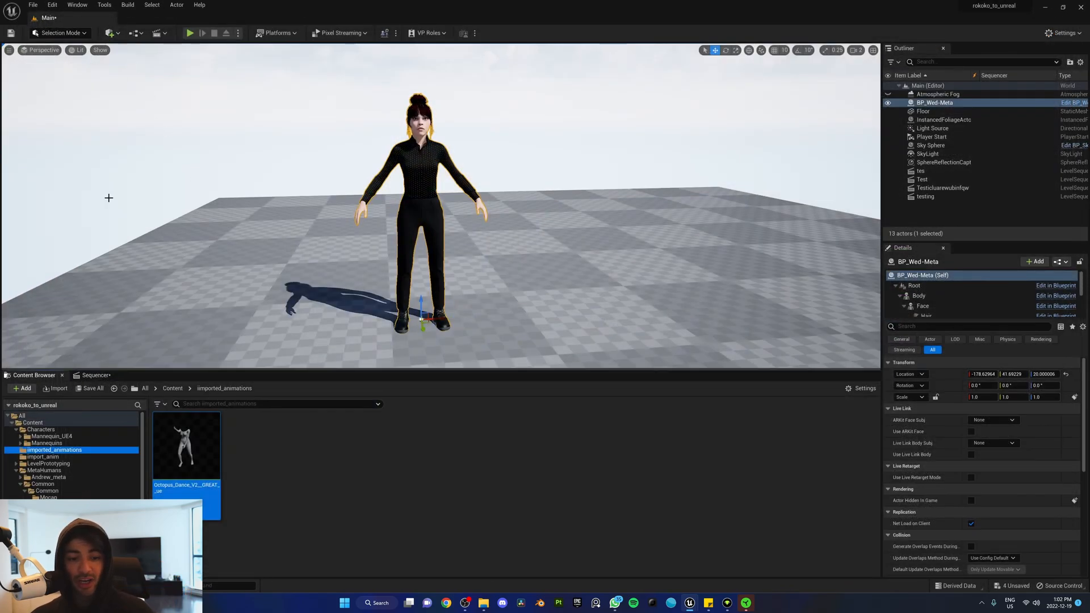
left_click(157, 33)
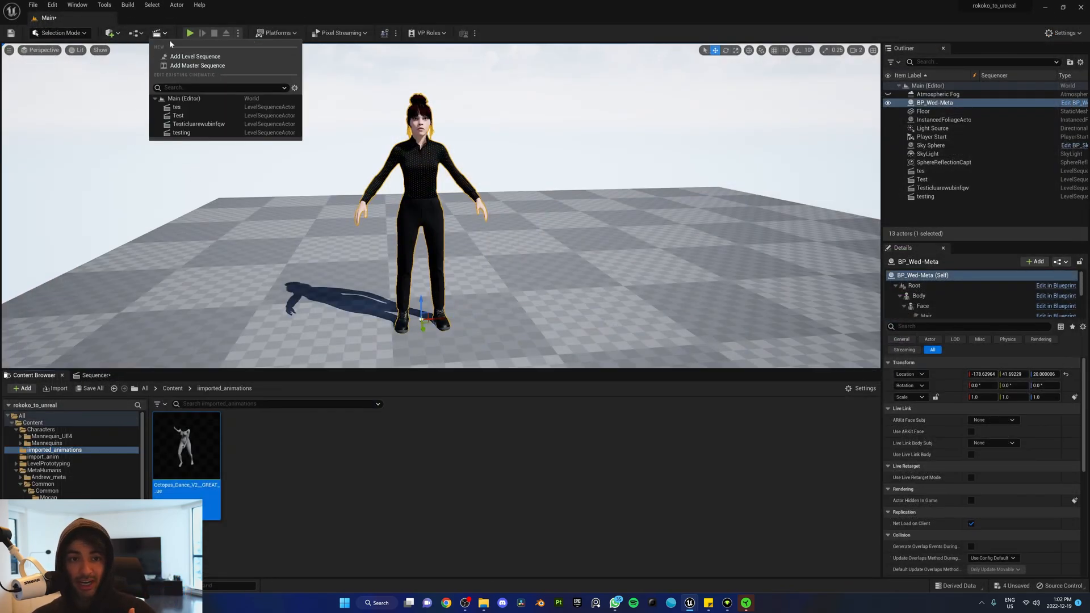
left_click(195, 57)
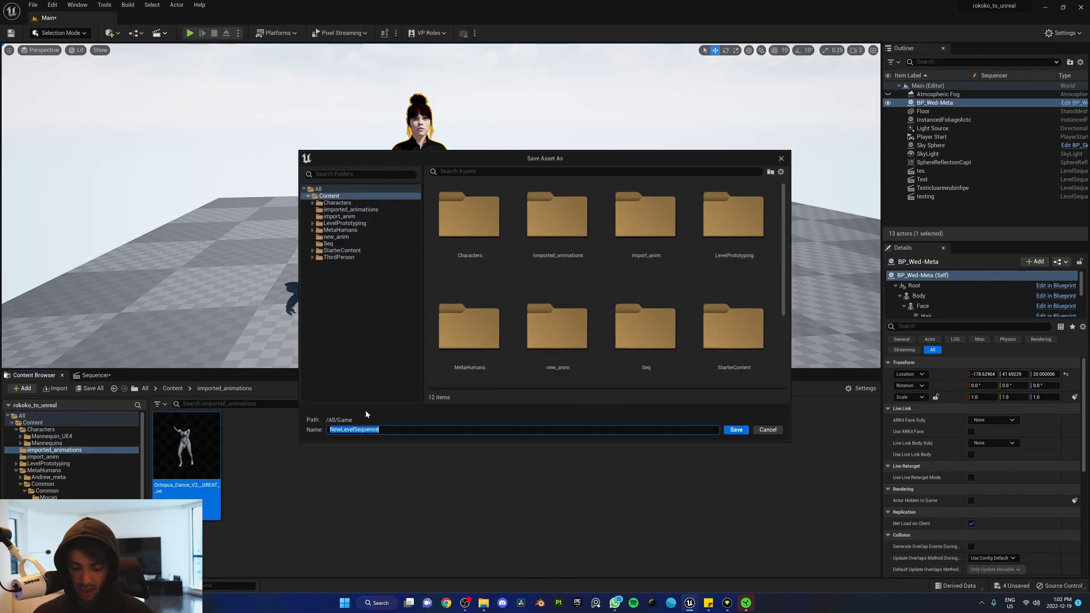
left_click(736, 429)
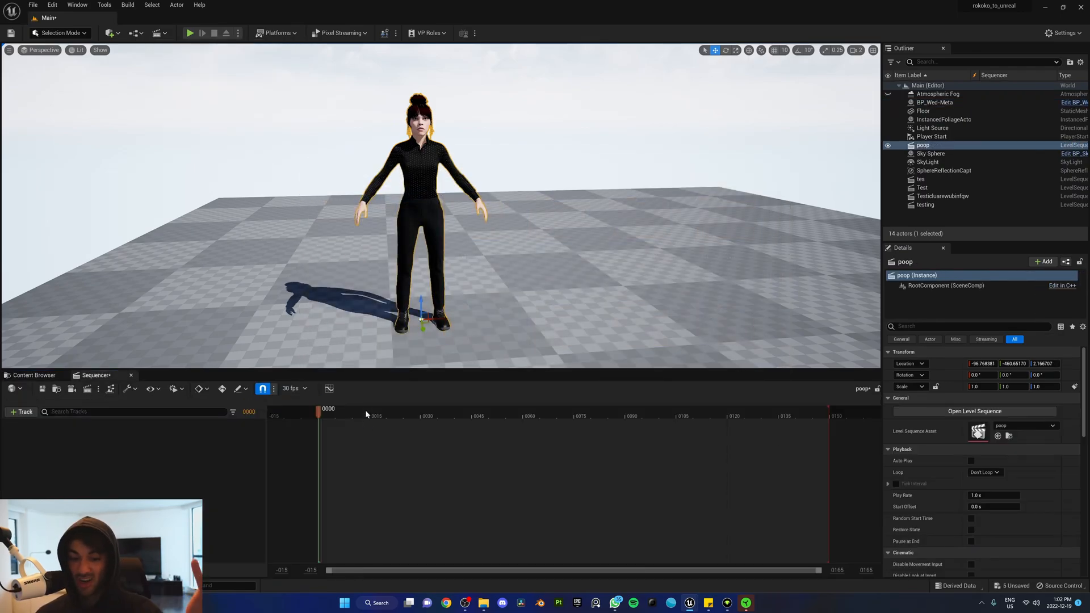
Step: Add BP_Wed-Meta and give its body track the Octopus_Dance animation
left_click(935, 102)
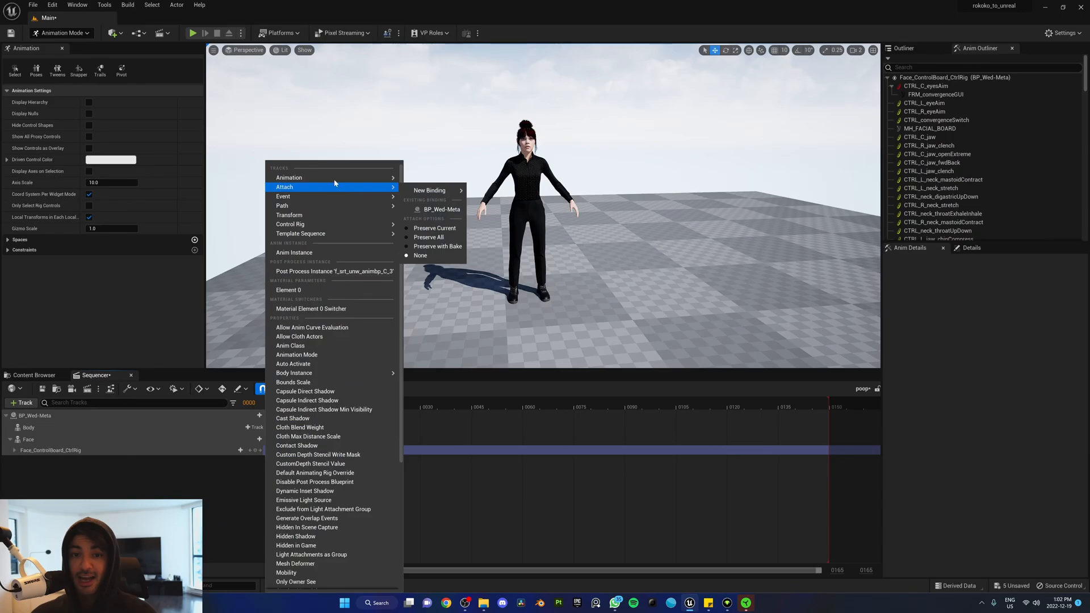
mouse_move(288, 177)
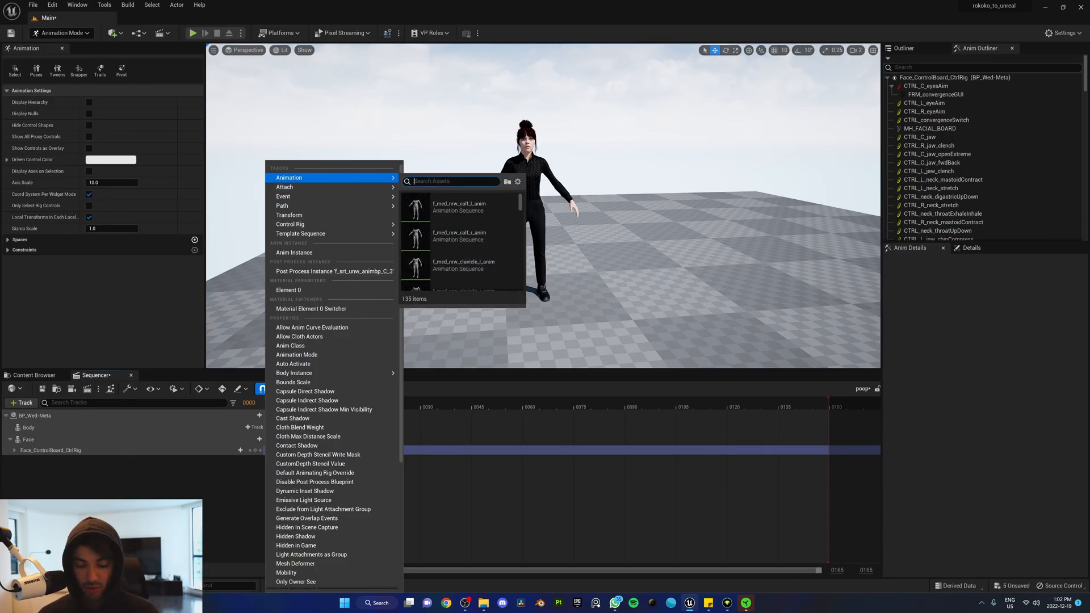
type("octopu")
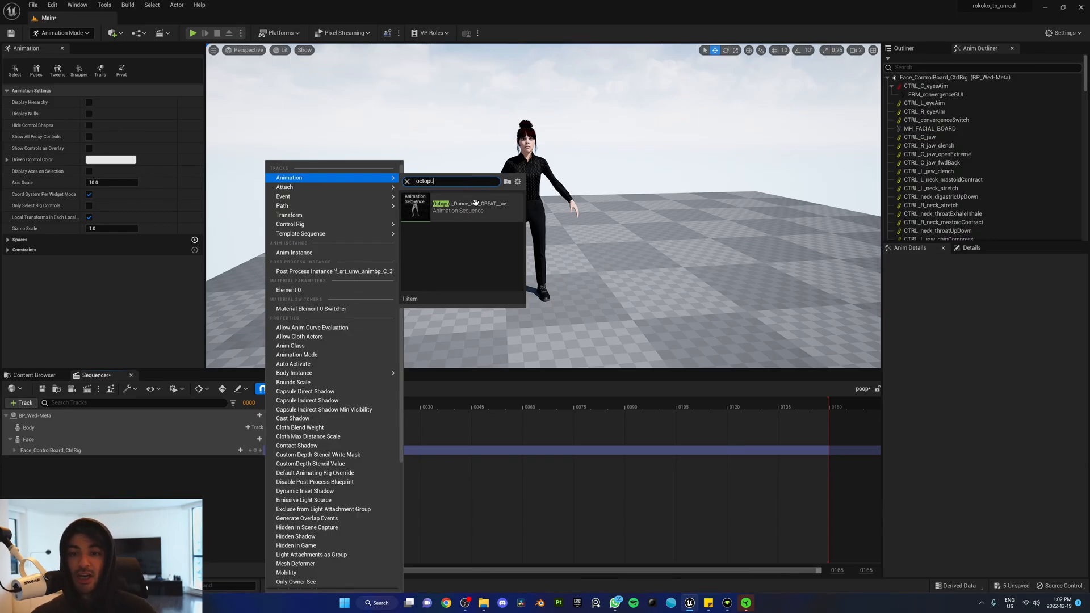
left_click(469, 205)
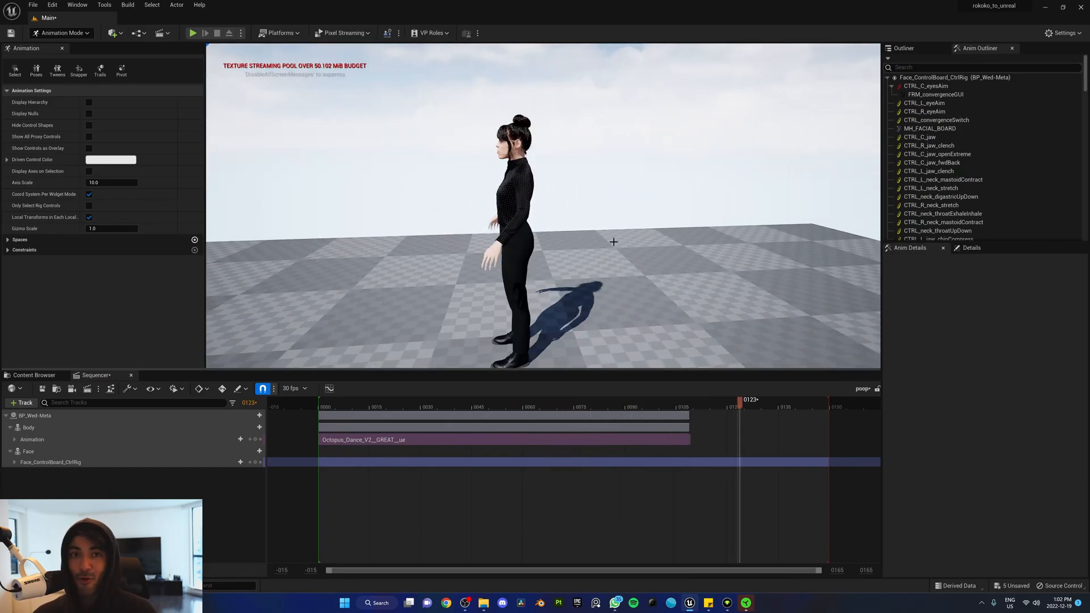
left_click_drag(739, 400, 472, 399)
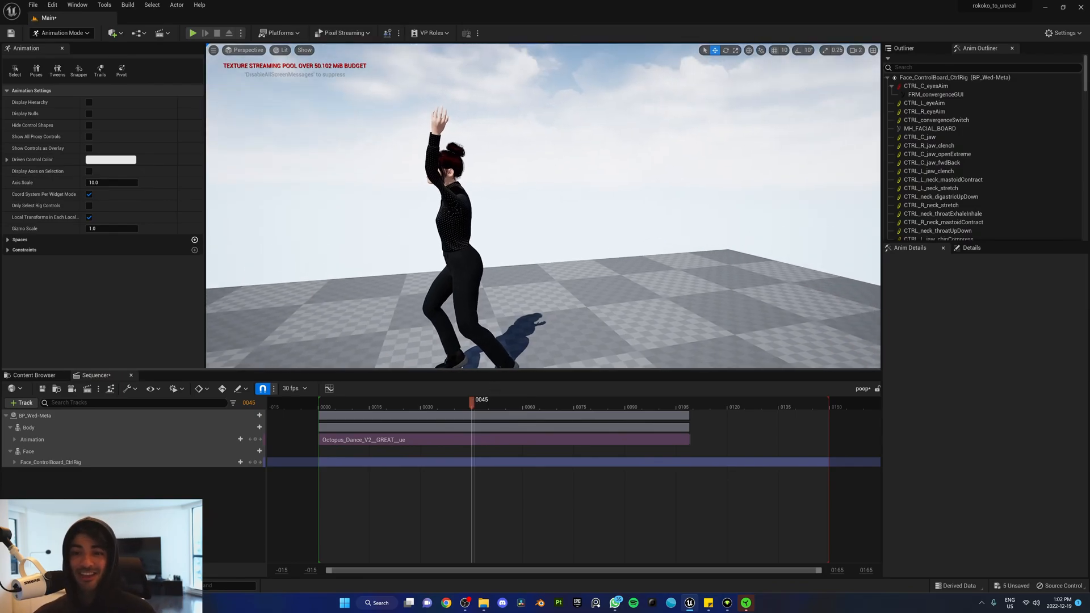
left_click_drag(473, 399, 360, 400)
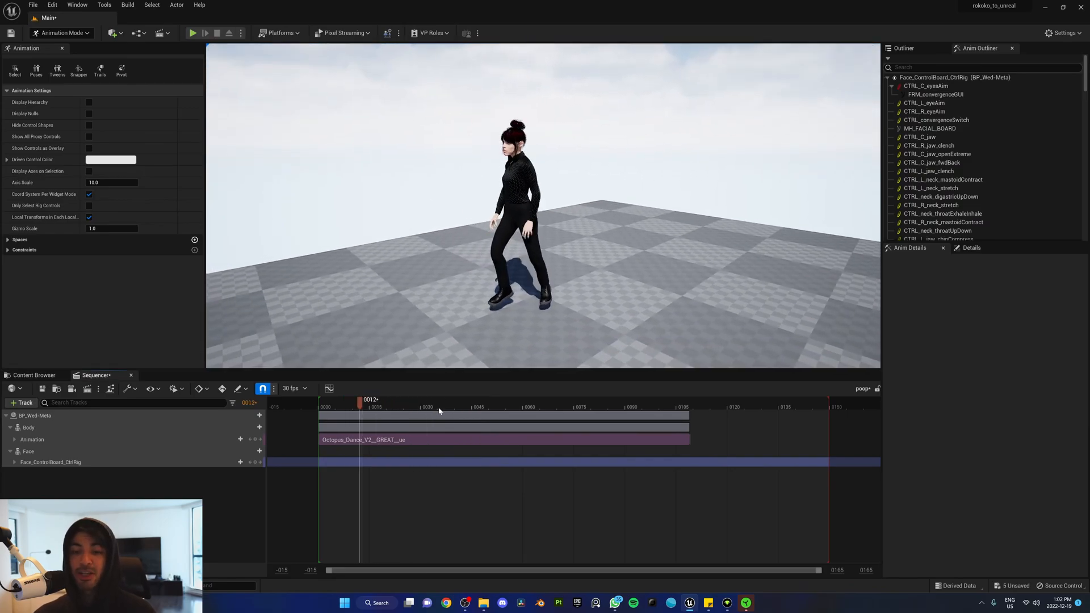